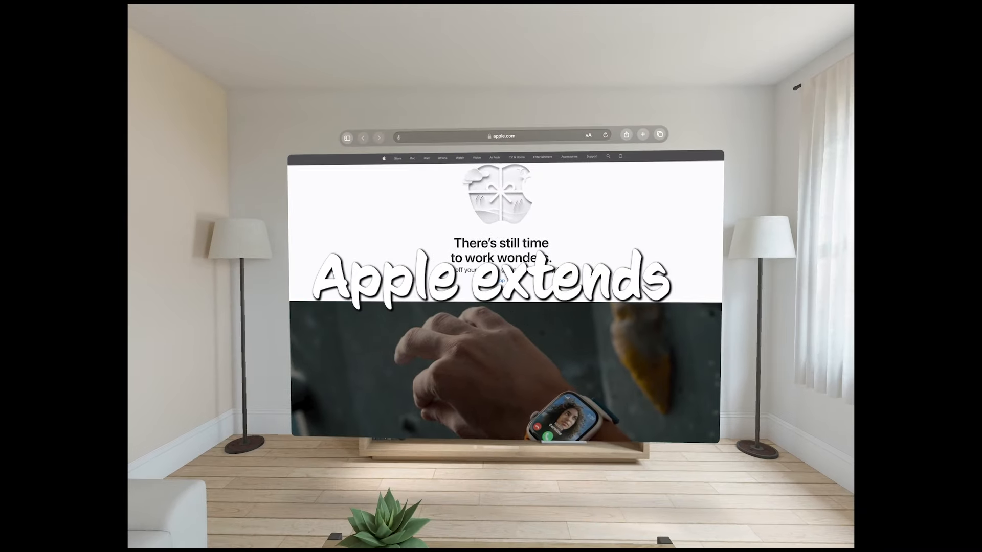
# Scroll apple.com down through the Apple Watch and iPhone 15 Pro sections
pyautogui.scroll(-3)
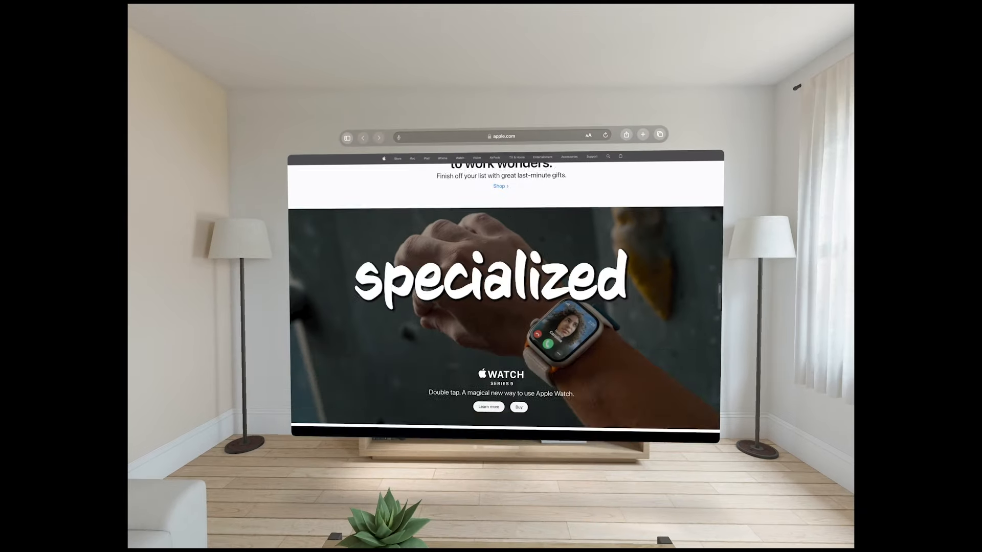
pyautogui.scroll(-3)
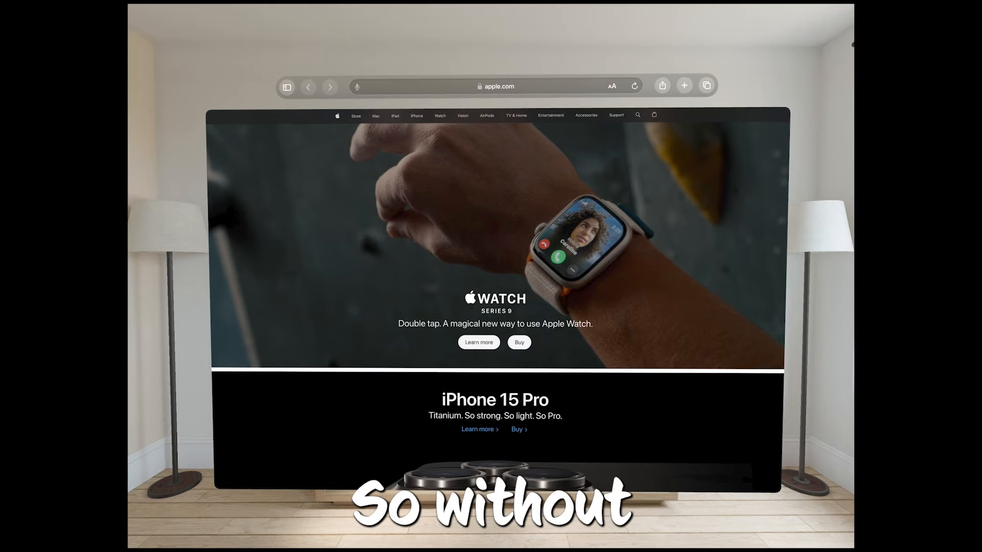
pyautogui.scroll(-3)
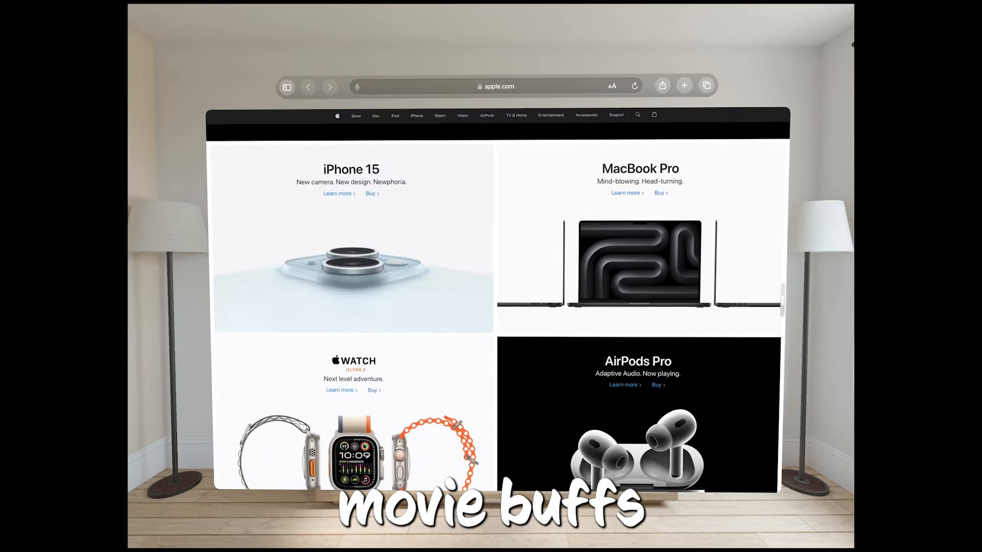
pyautogui.scroll(-3)
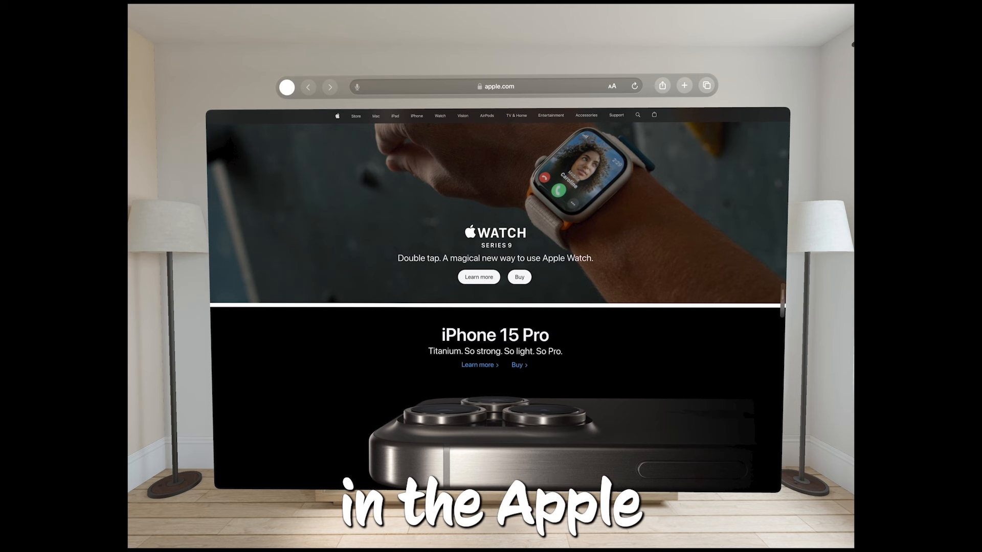
# Open the sidebar, try Private browsing, and open the Vision Pro User Guide bookmark
pyautogui.click(287, 86)
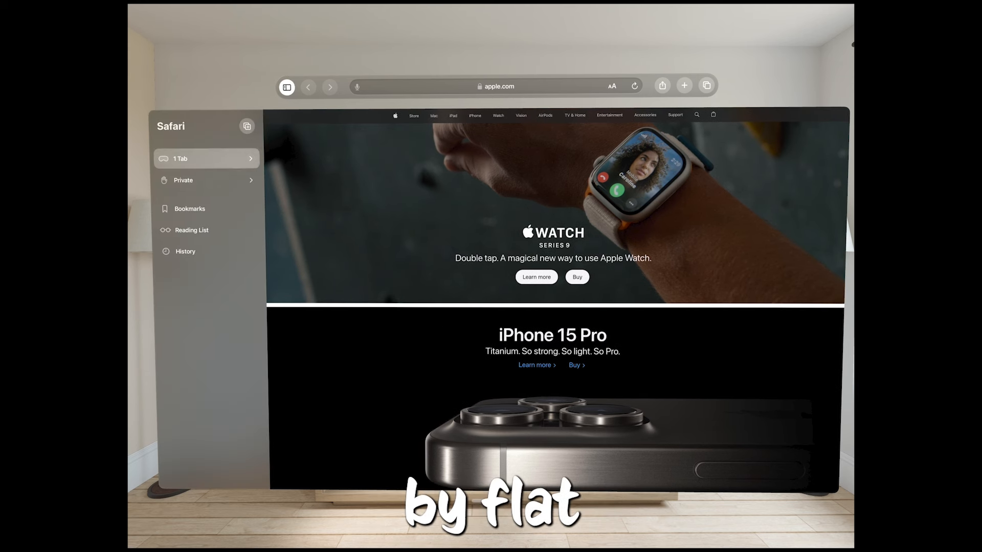
pyautogui.click(183, 181)
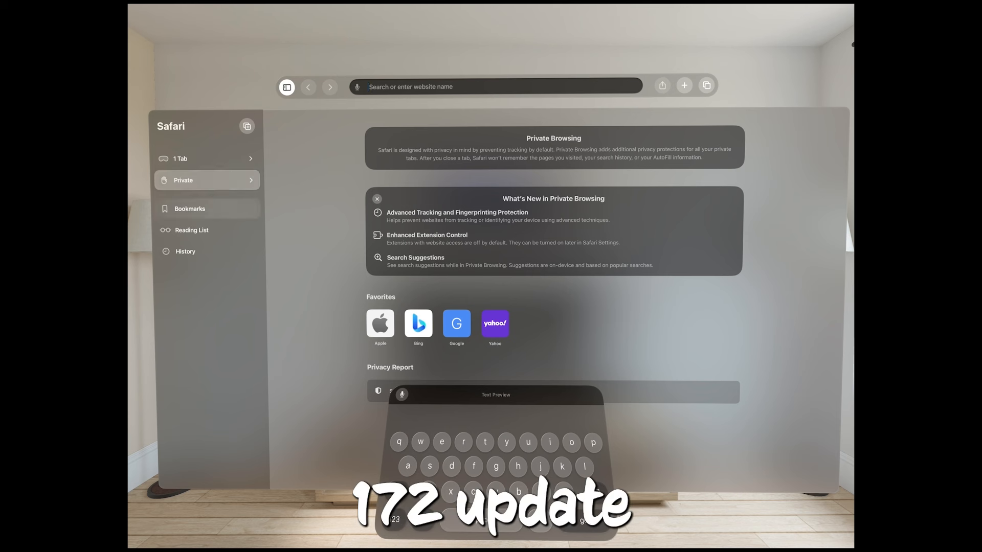
pyautogui.click(190, 209)
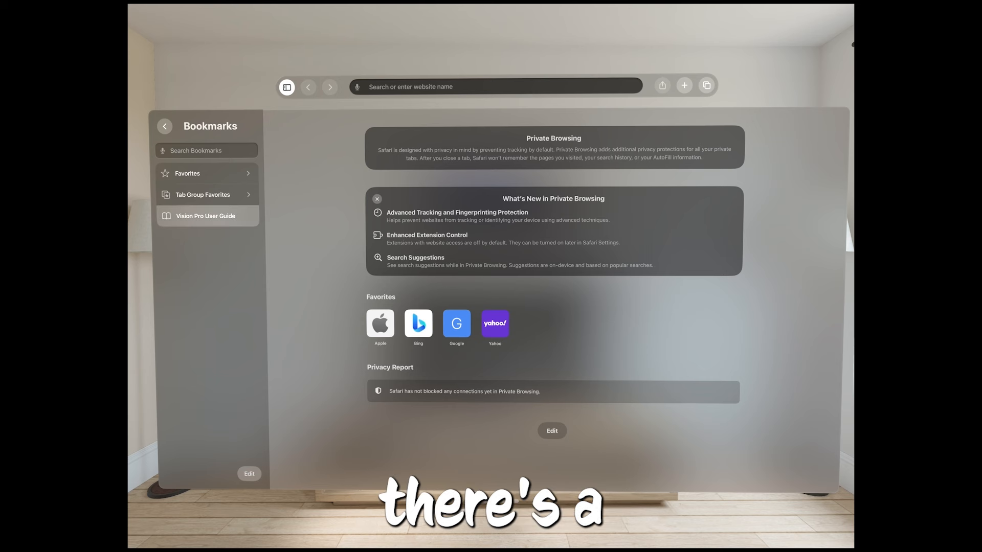
pyautogui.click(206, 215)
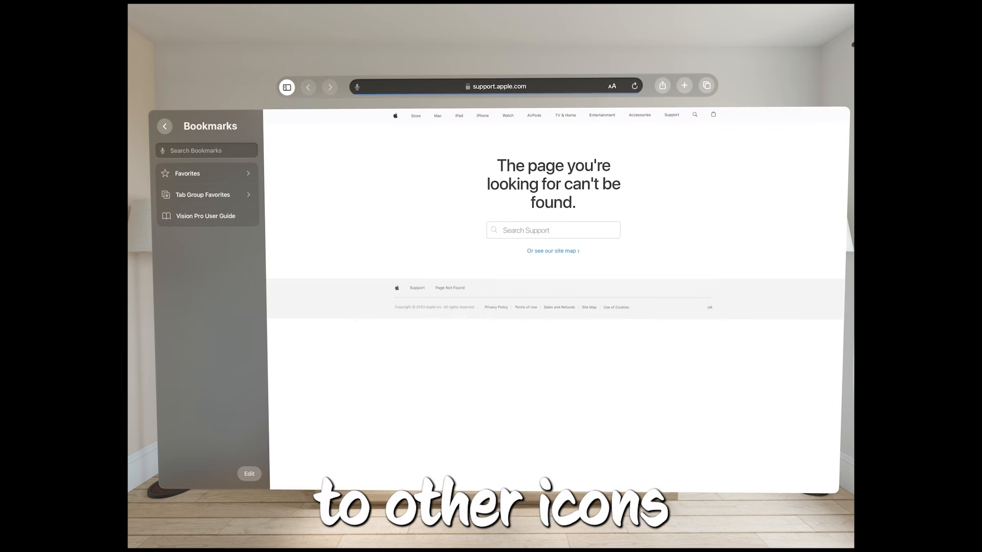
pyautogui.click(164, 126)
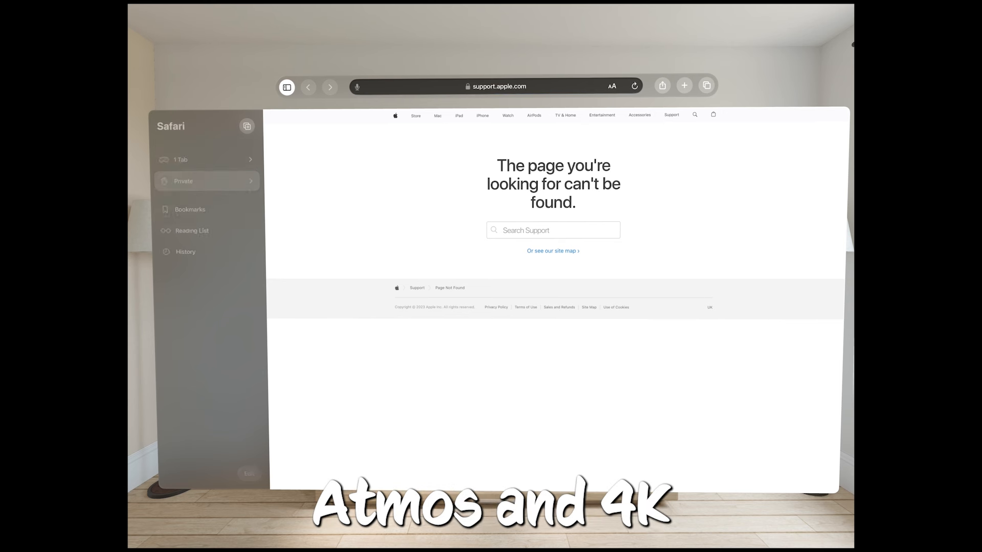
# Reopen apple.com from History and return to the sidebar root
pyautogui.click(186, 251)
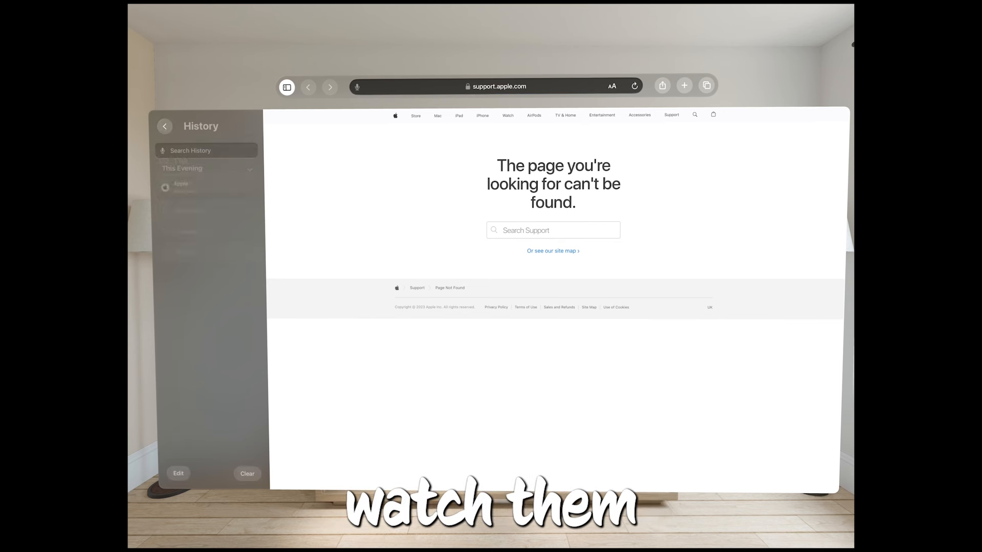
pyautogui.click(181, 188)
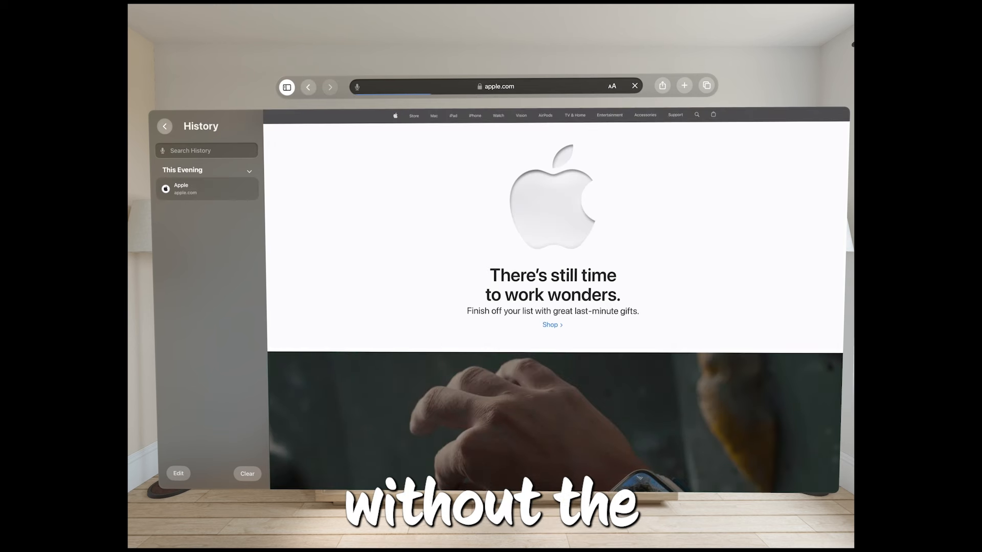
pyautogui.click(164, 126)
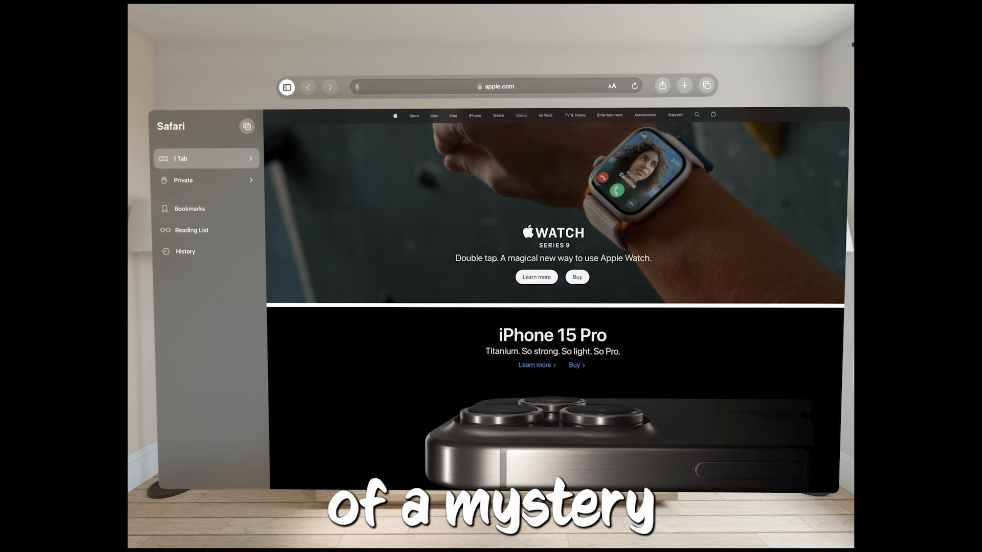
# Close the sidebar, scroll apple.com to the top, and open its site search
pyautogui.click(286, 86)
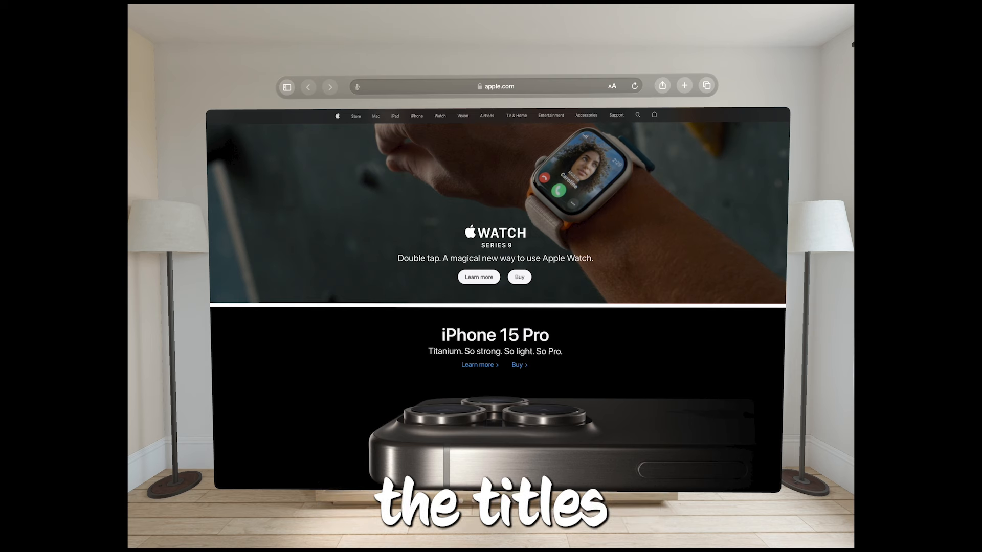
pyautogui.scroll(3)
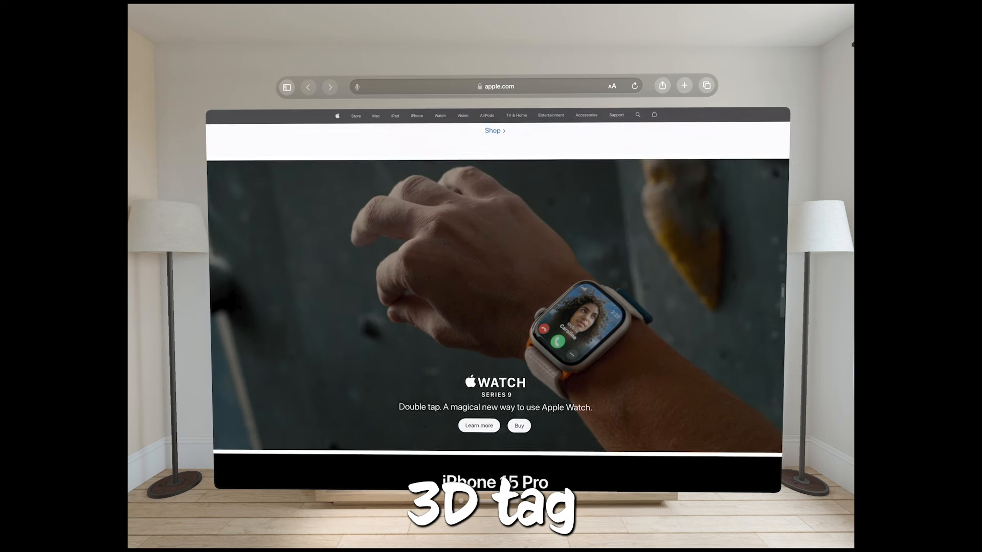
pyautogui.scroll(3)
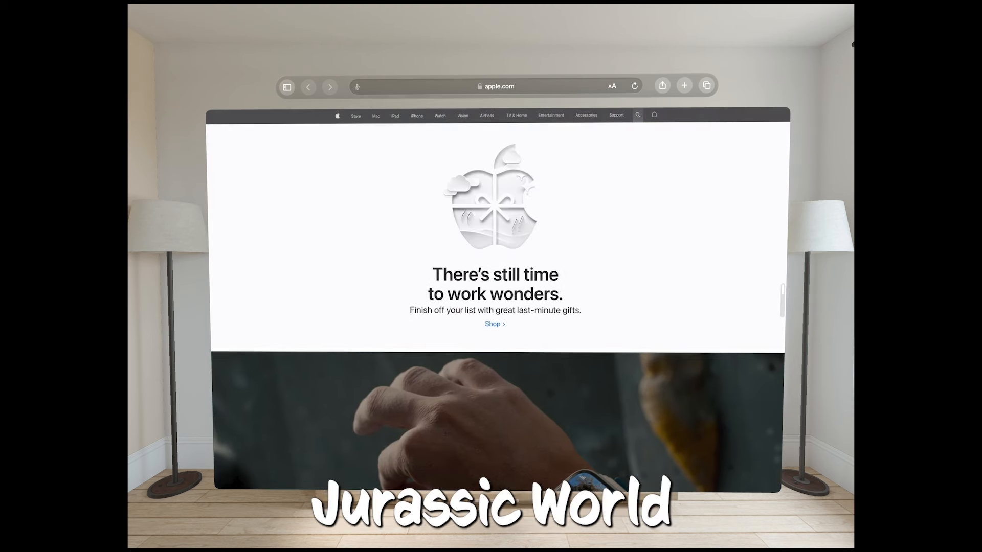
pyautogui.click(638, 115)
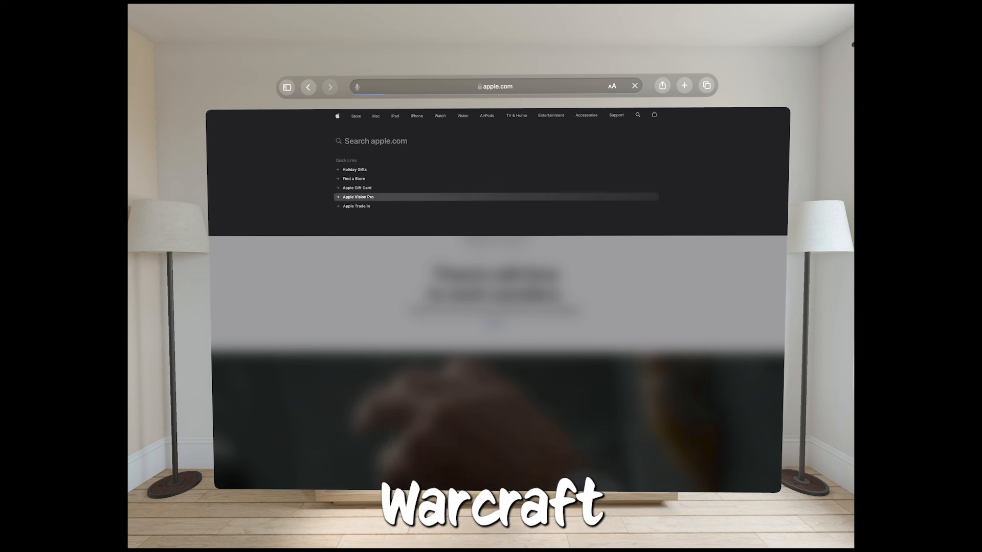
# Open the Apple Vision Pro quick link and scroll to its spatial-browsing section
pyautogui.click(358, 197)
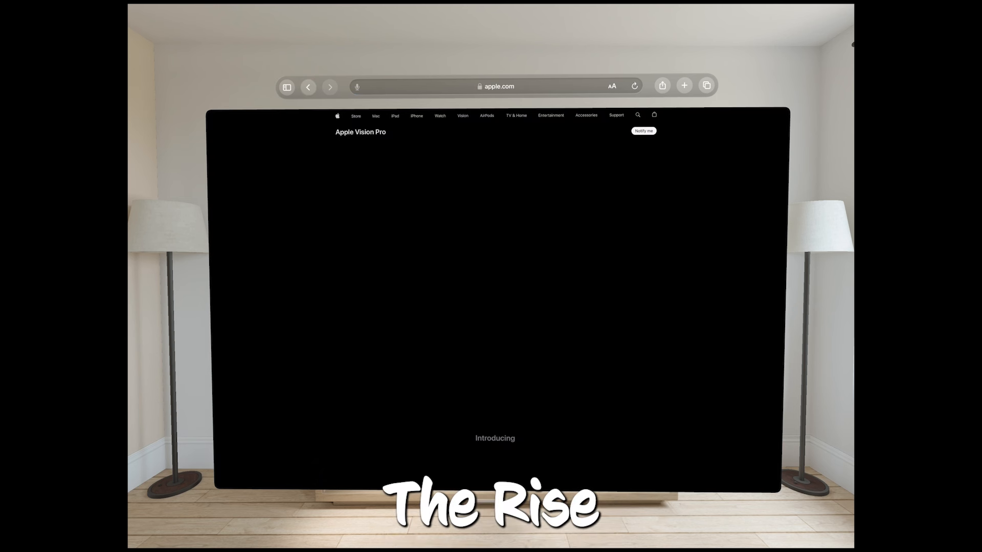
pyautogui.scroll(-3)
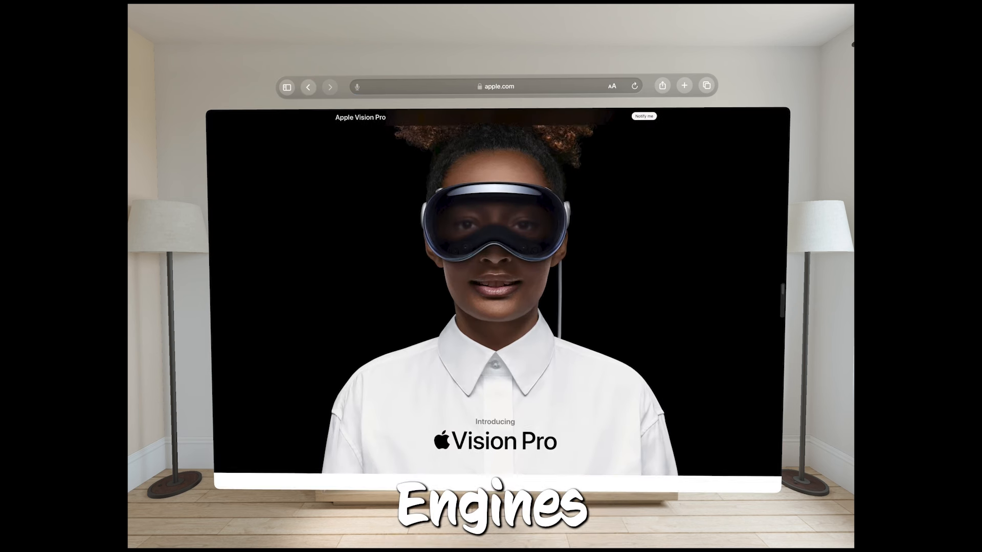
pyautogui.scroll(-3)
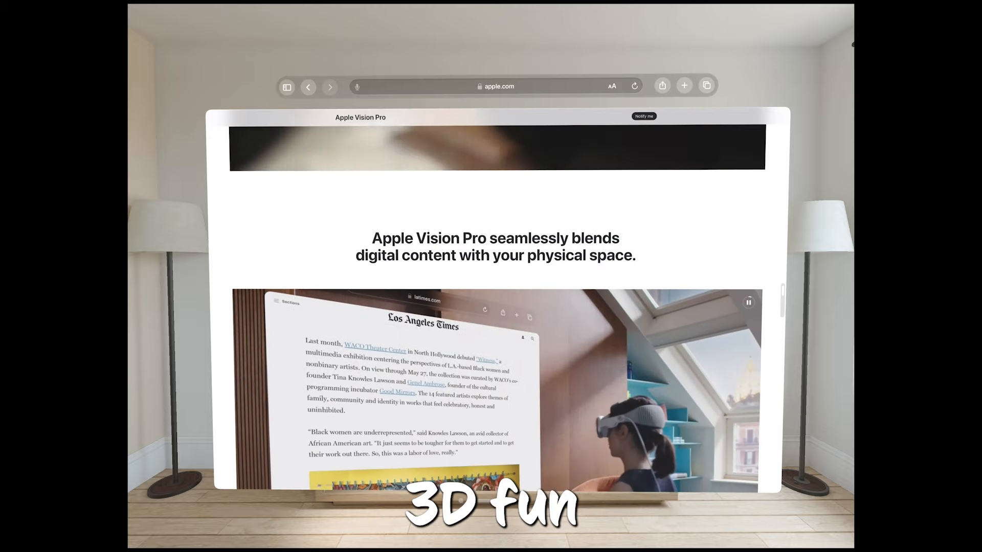
pyautogui.scroll(-3)
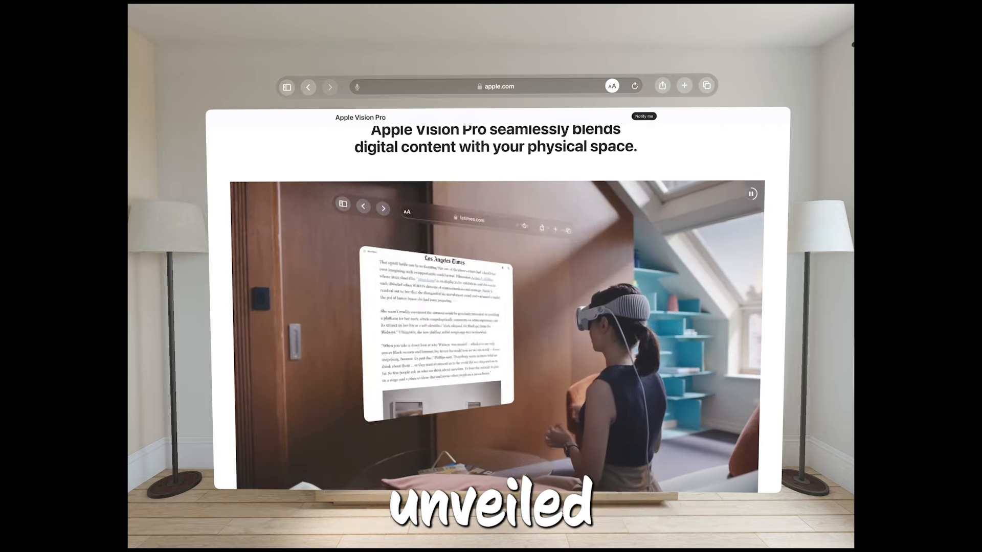
pyautogui.click(612, 86)
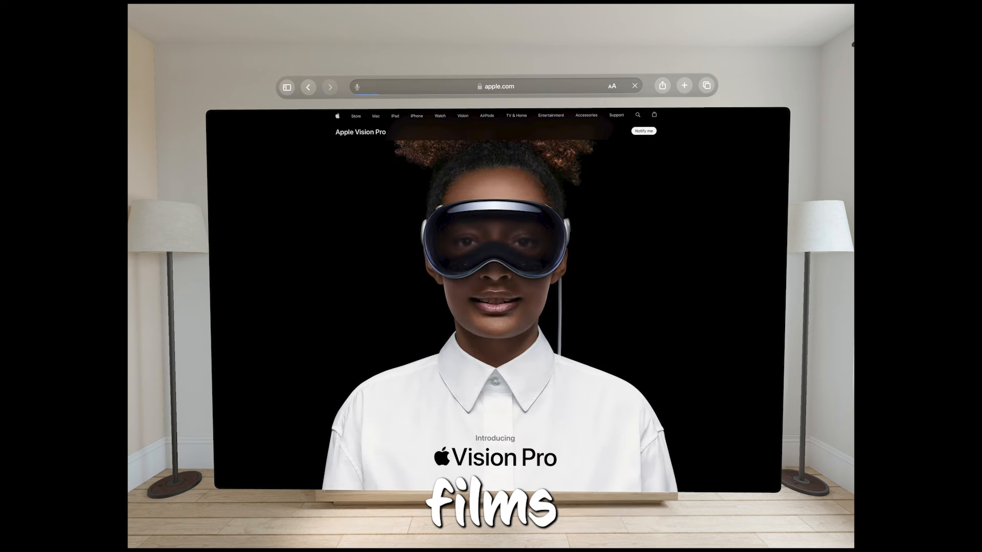
# Explore the Vision Pro page's share sheet Options and More apps, then add a tab
pyautogui.click(662, 86)
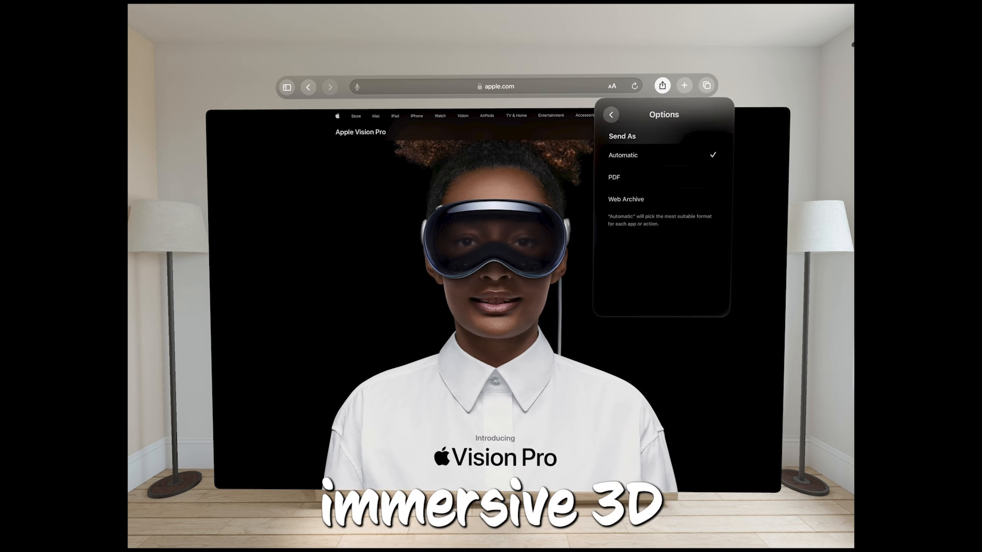
pyautogui.click(611, 114)
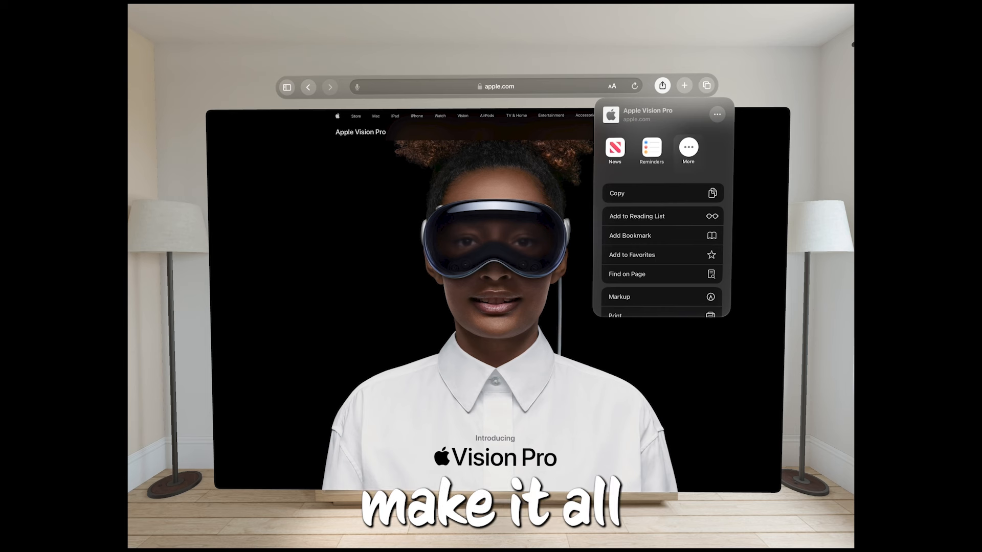
pyautogui.click(687, 151)
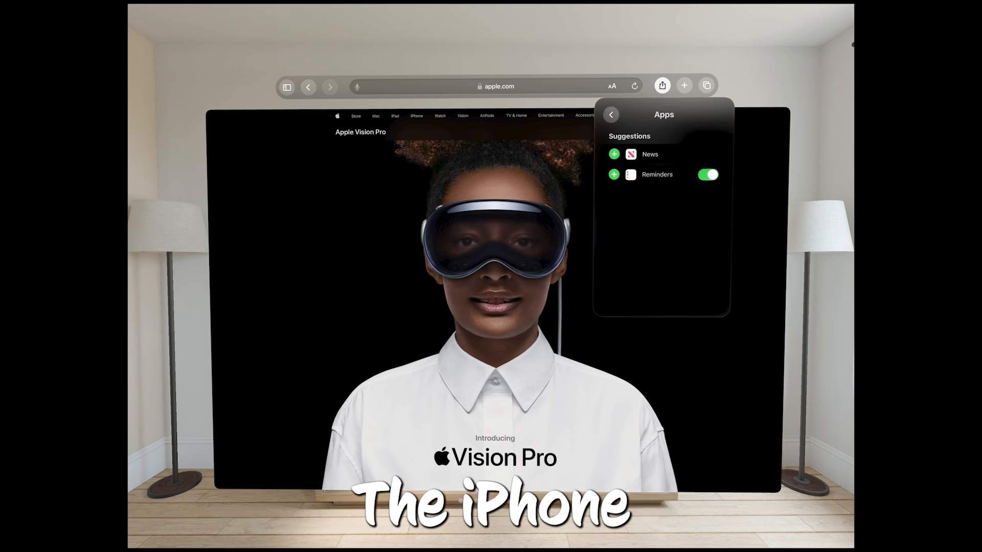
pyautogui.click(684, 85)
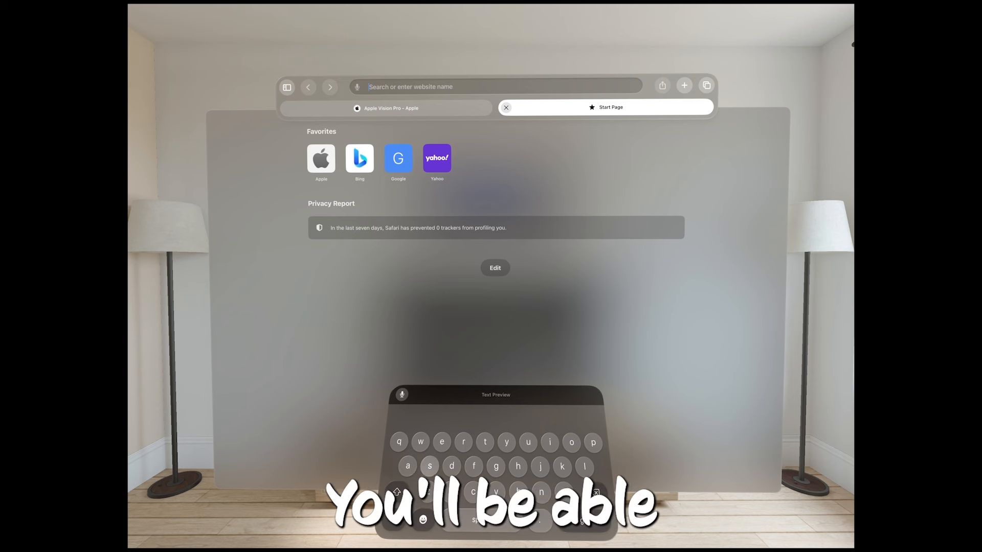
# Load apple.com from 'apple', add another tab, return to Apple, and show all tabs
pyautogui.write('a')
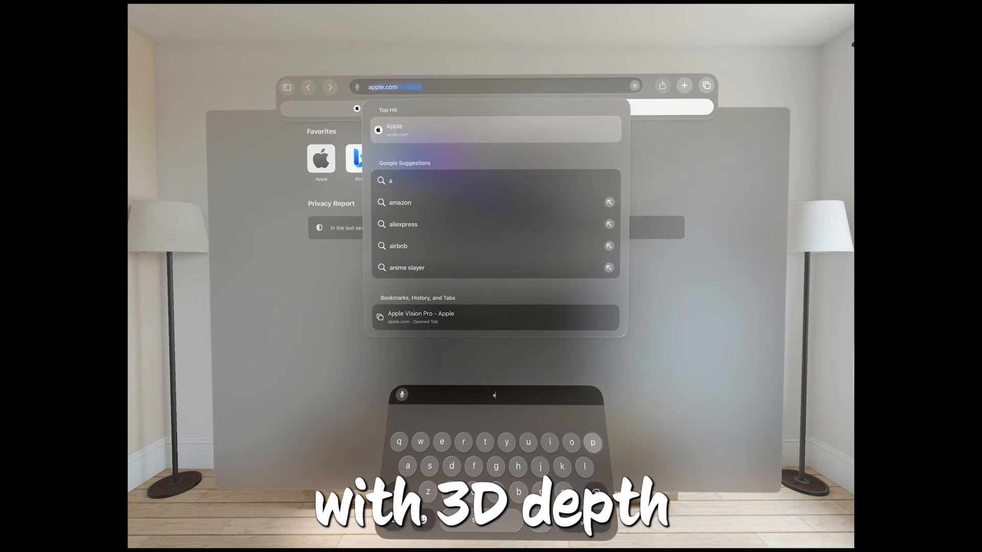
pyautogui.write('pple.com')
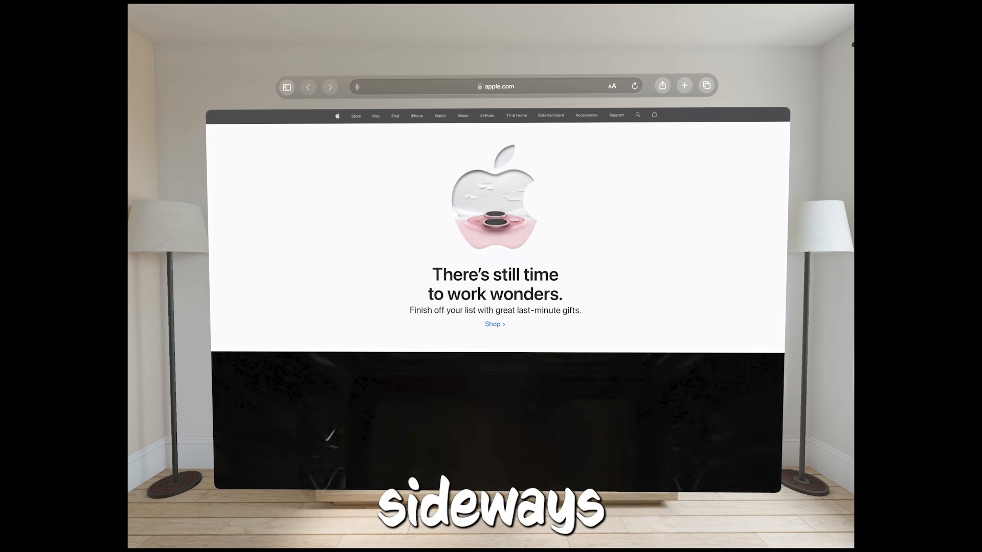
pyautogui.click(683, 85)
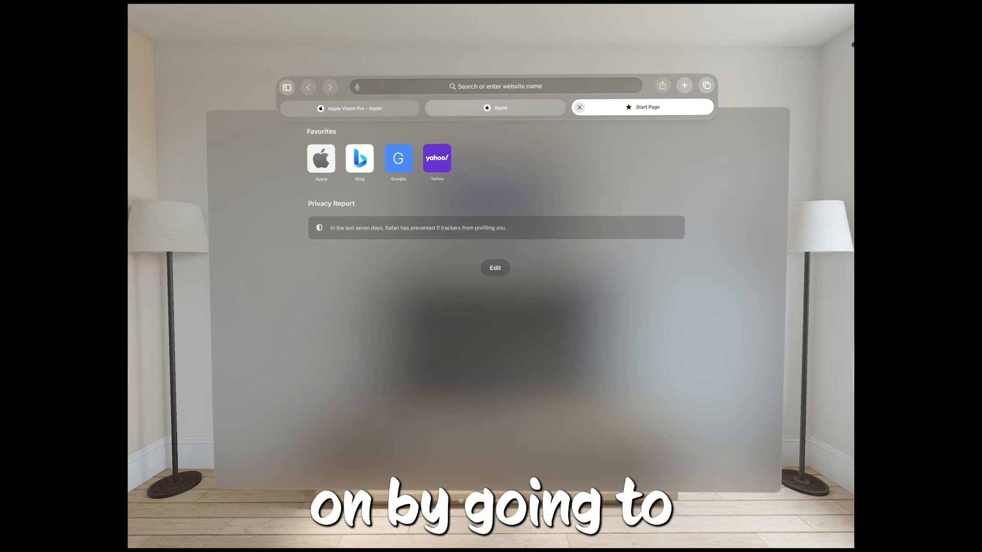
pyautogui.click(495, 107)
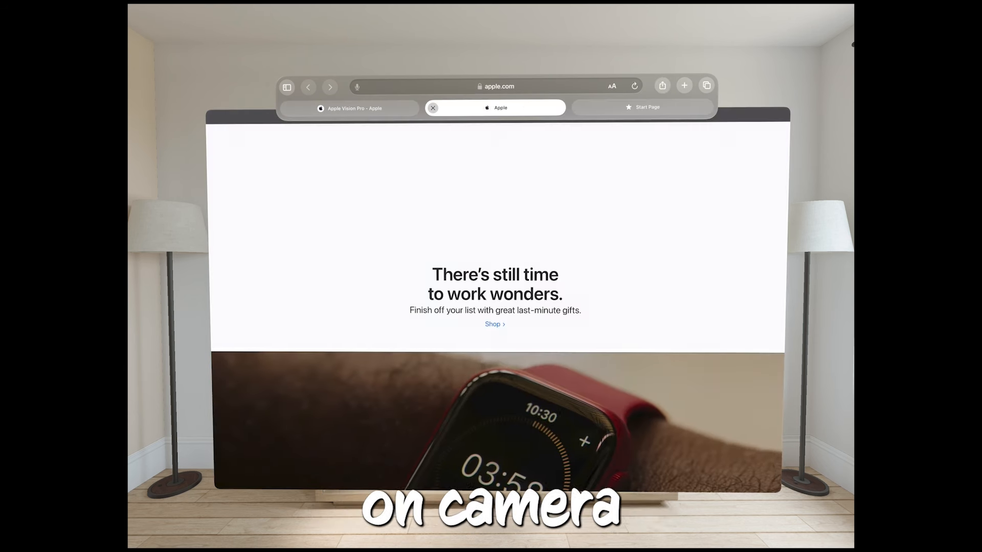
pyautogui.click(433, 108)
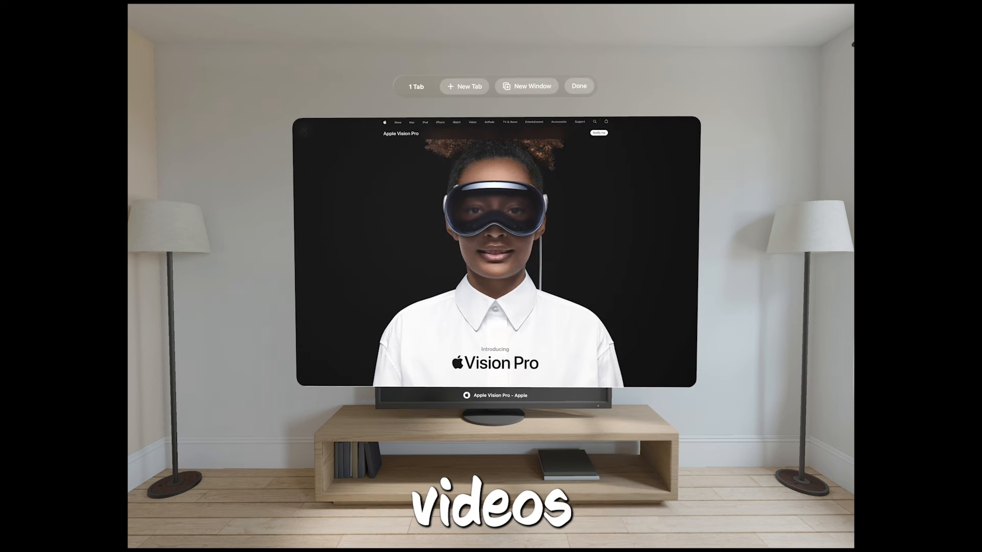
# Choose New Window to place a Start Page window beside the Vision Pro window
pyautogui.click(463, 86)
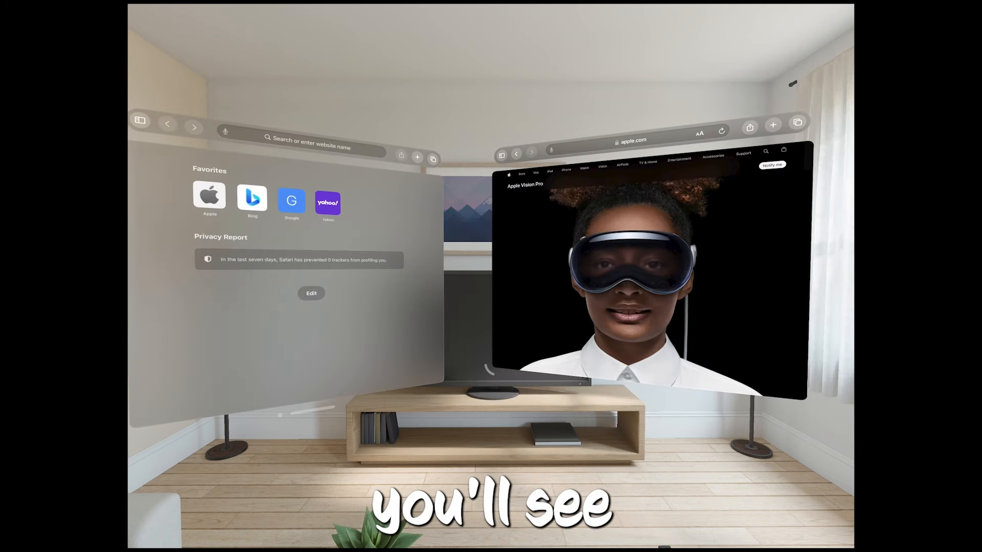
# Scroll the Vision Pro page and load Yahoo from the second window's favorites
pyautogui.scroll(-3)
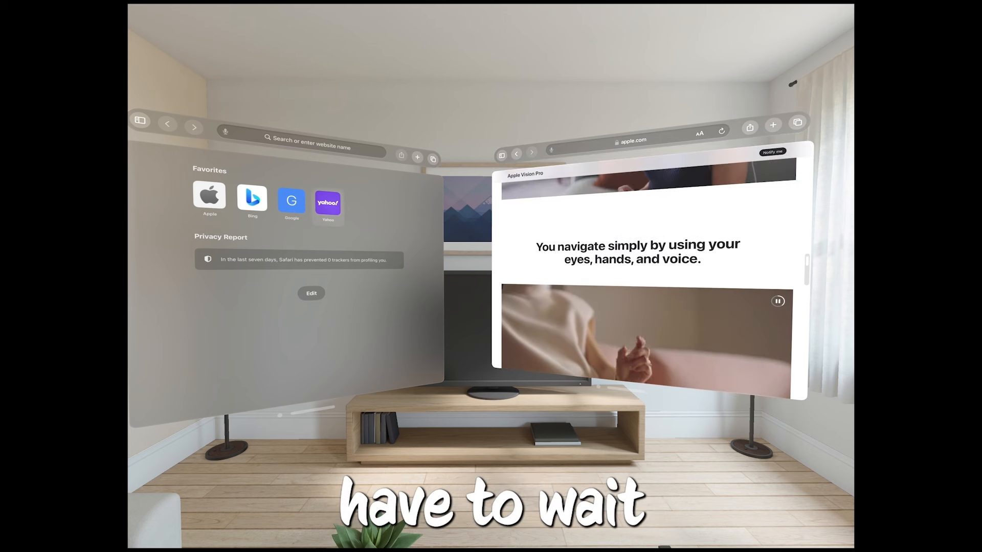
pyautogui.click(327, 201)
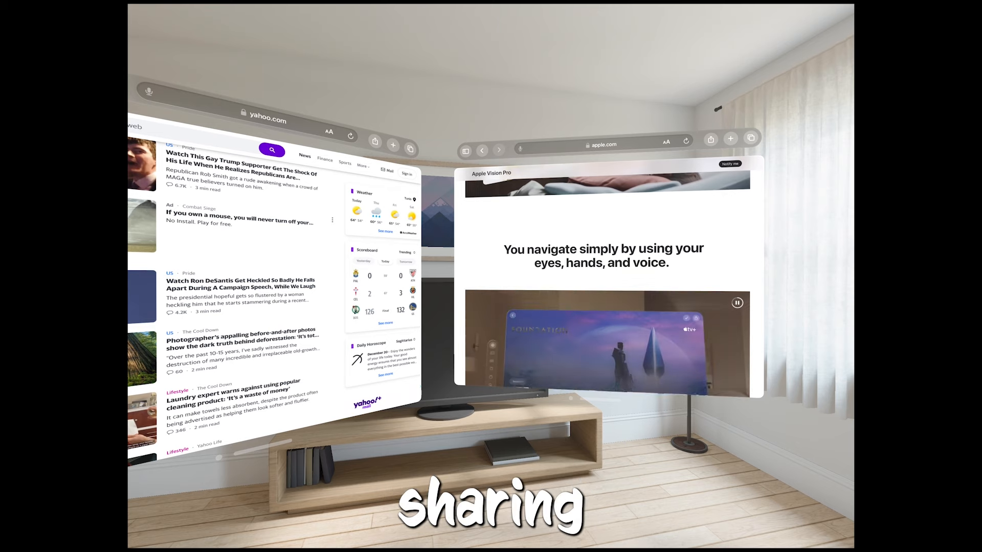
# Scroll the pages, then close the Yahoo window
pyautogui.scroll(-3)
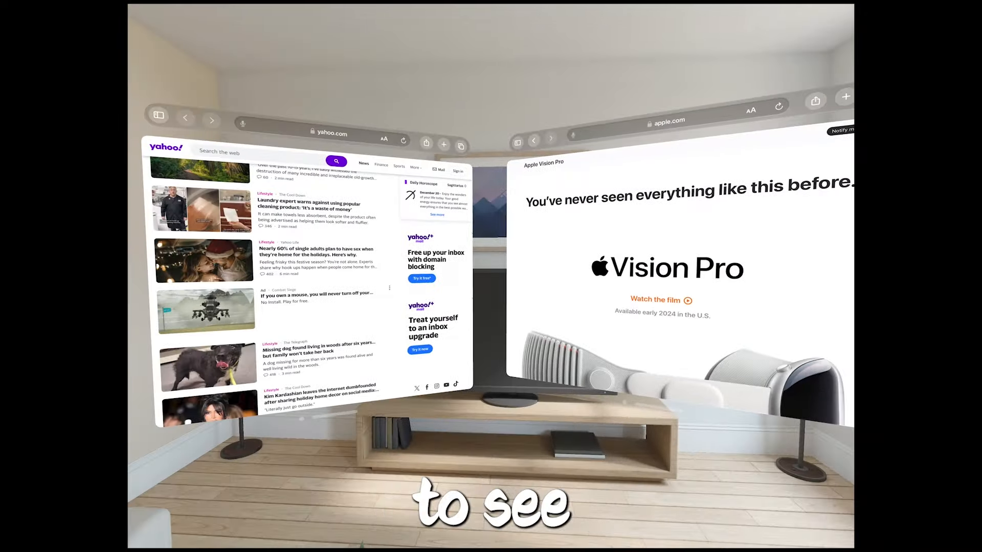
pyautogui.click(159, 115)
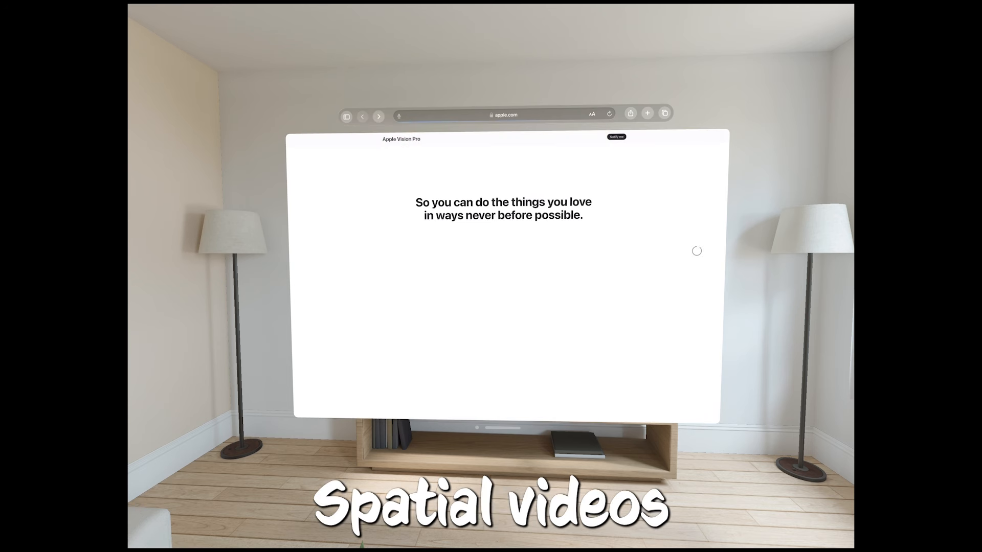
# Show Safari's tabs, bookmarks and history panel, then open Photos' spatial photos welcome
pyautogui.click(346, 114)
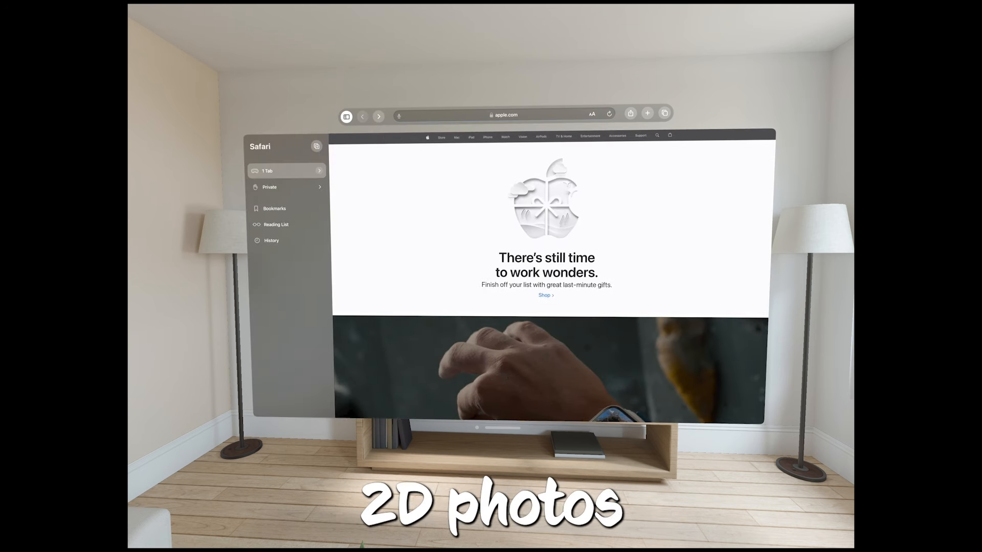
pyautogui.click(285, 170)
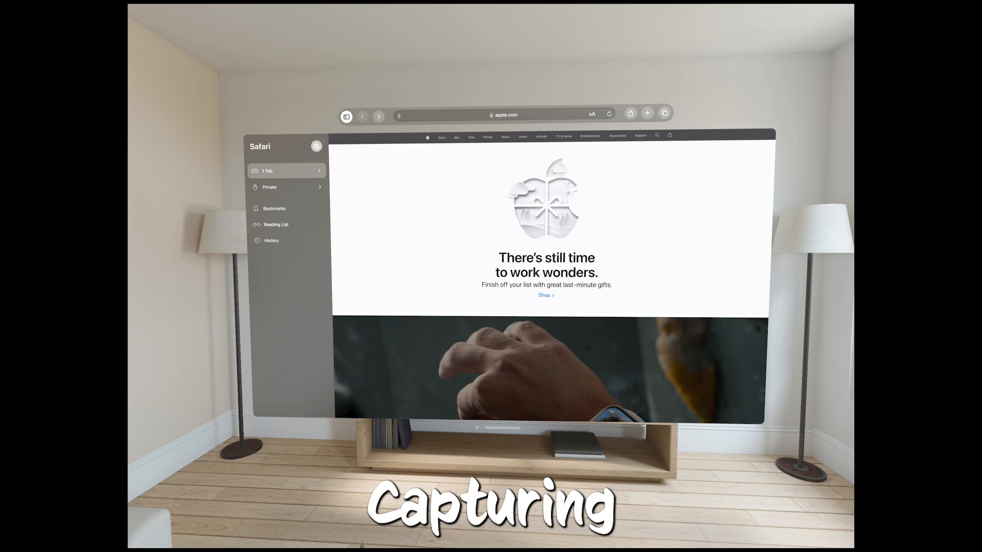
pyautogui.click(315, 146)
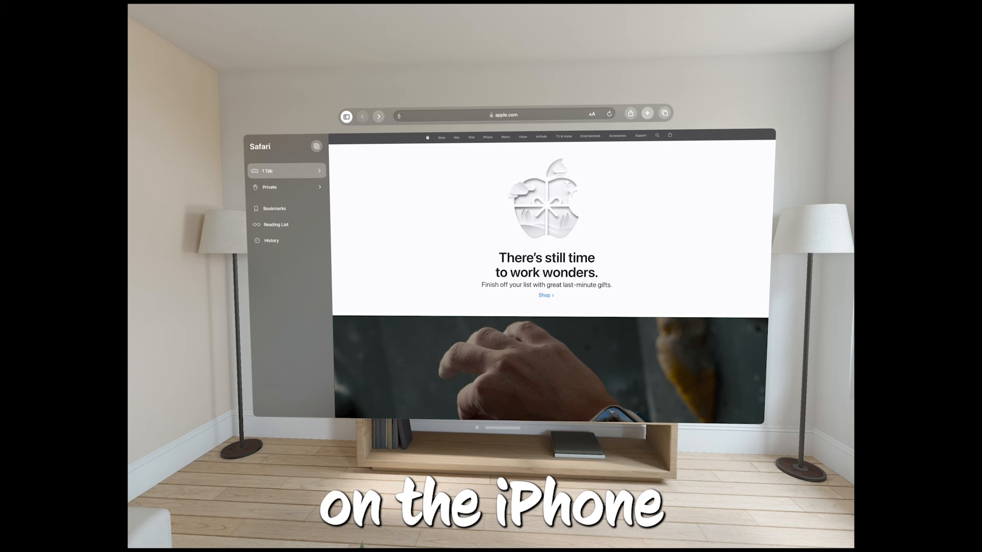
pyautogui.click(648, 113)
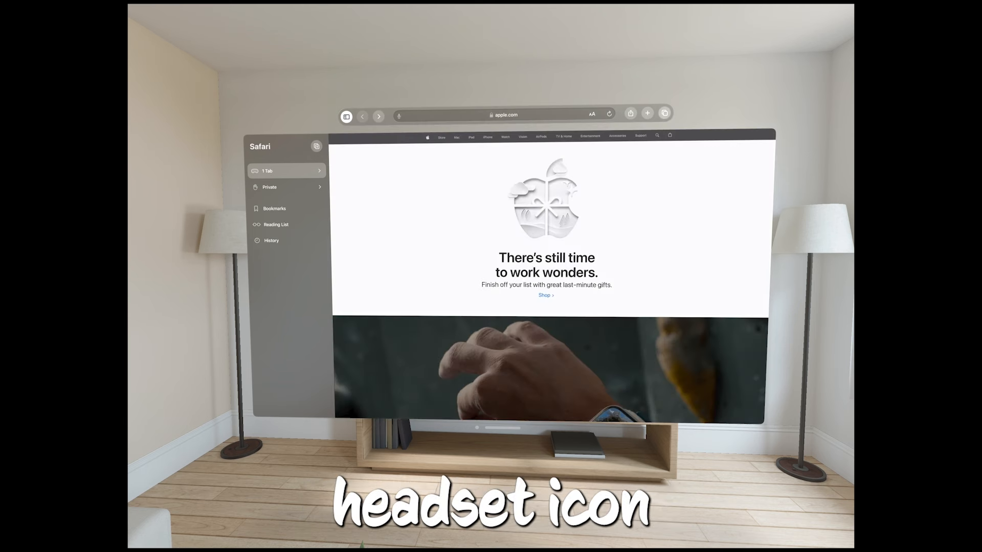
pyautogui.click(346, 116)
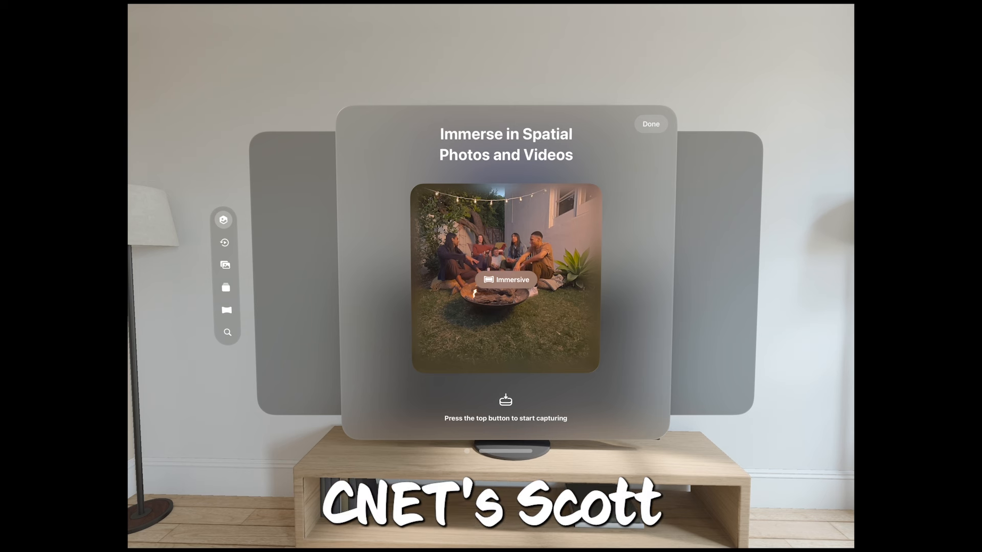
pyautogui.click(651, 123)
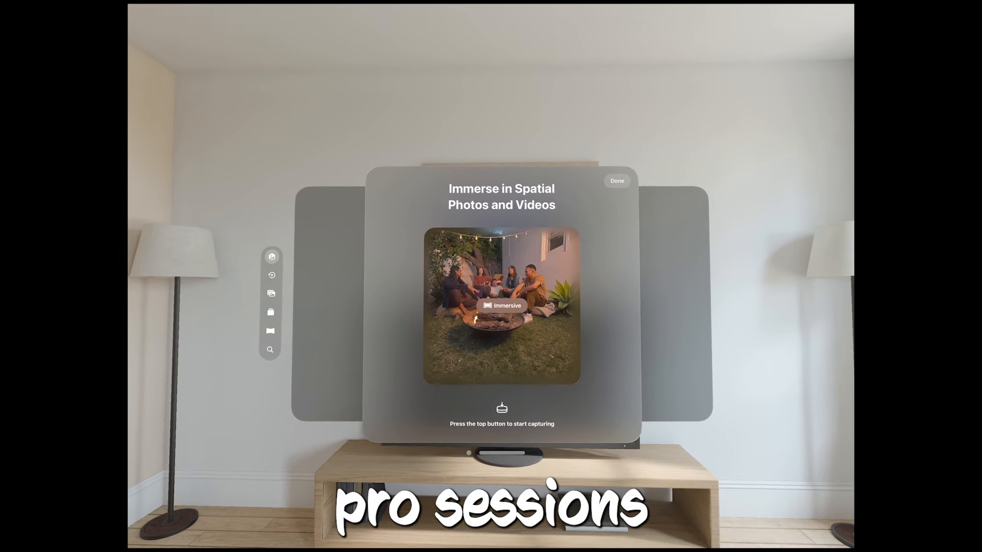
# Dismiss the 'Immerse in Spatial Photos and Videos' welcome sheet to reveal the empty Spatial section
pyautogui.click(616, 181)
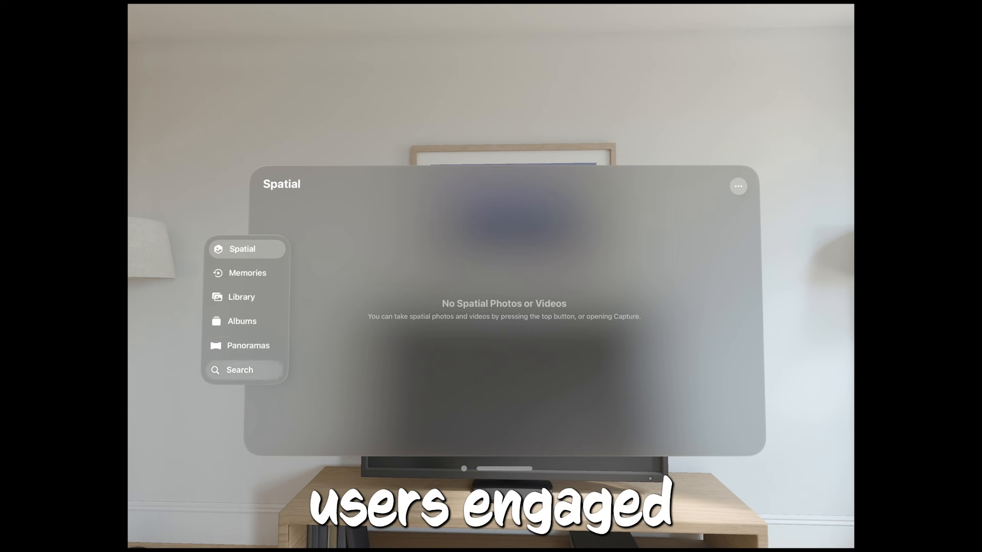
# Look through the empty Memories, Library, Albums, Recents and Favorites, then open Panoramas
pyautogui.click(246, 274)
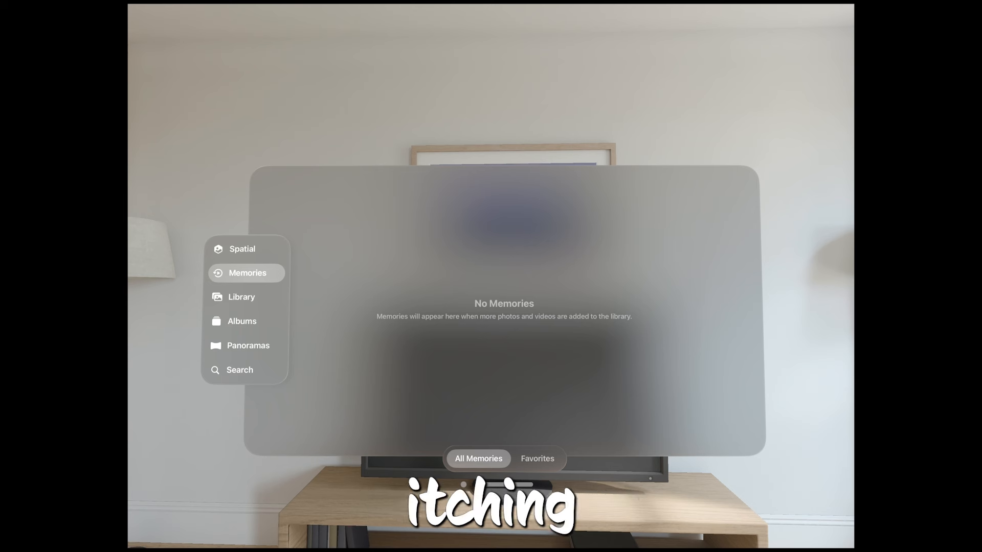
pyautogui.click(241, 296)
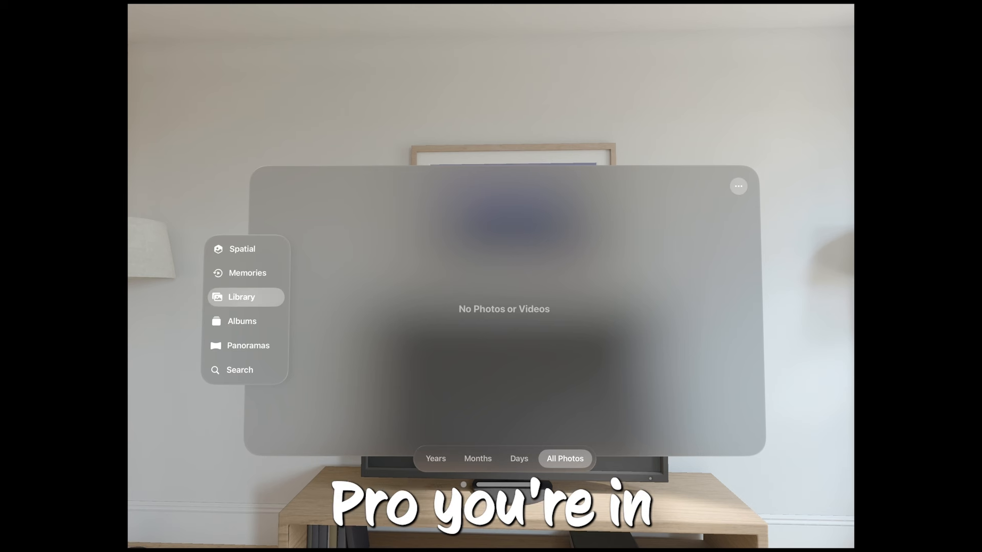
pyautogui.click(242, 321)
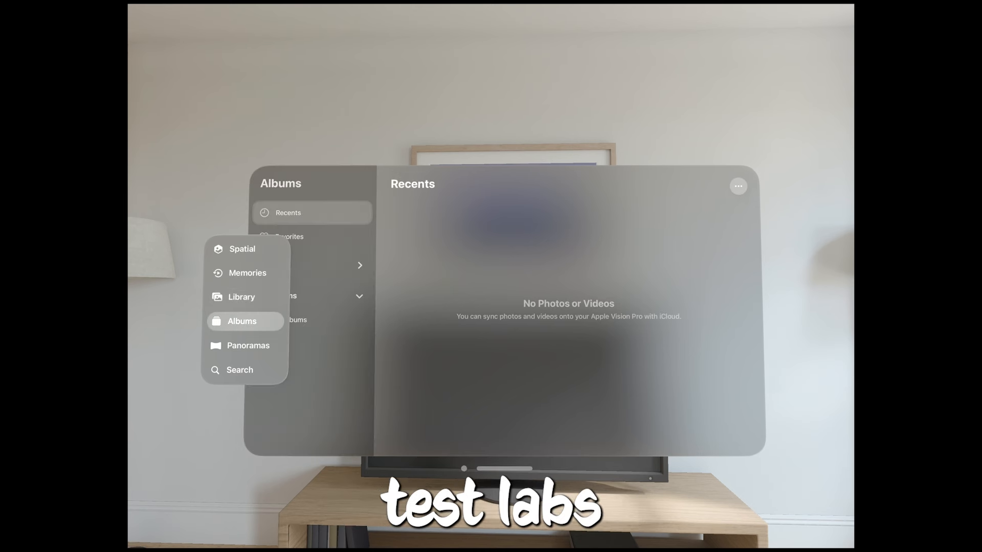
pyautogui.click(242, 321)
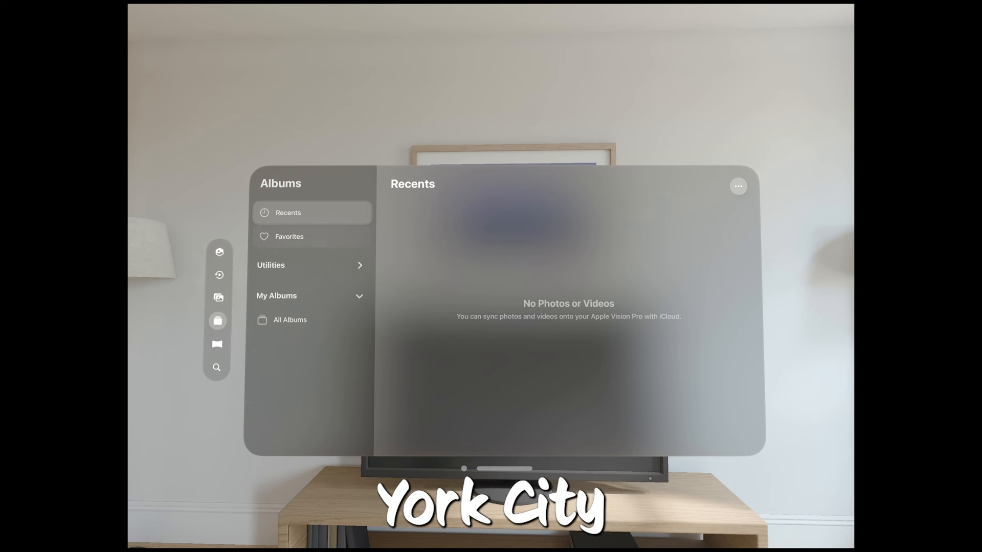
pyautogui.click(289, 236)
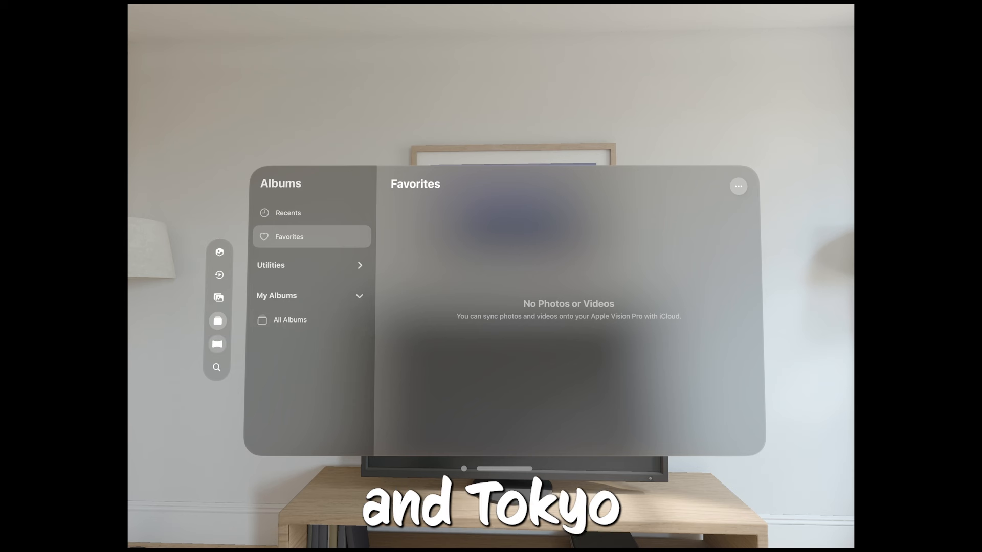
pyautogui.click(217, 320)
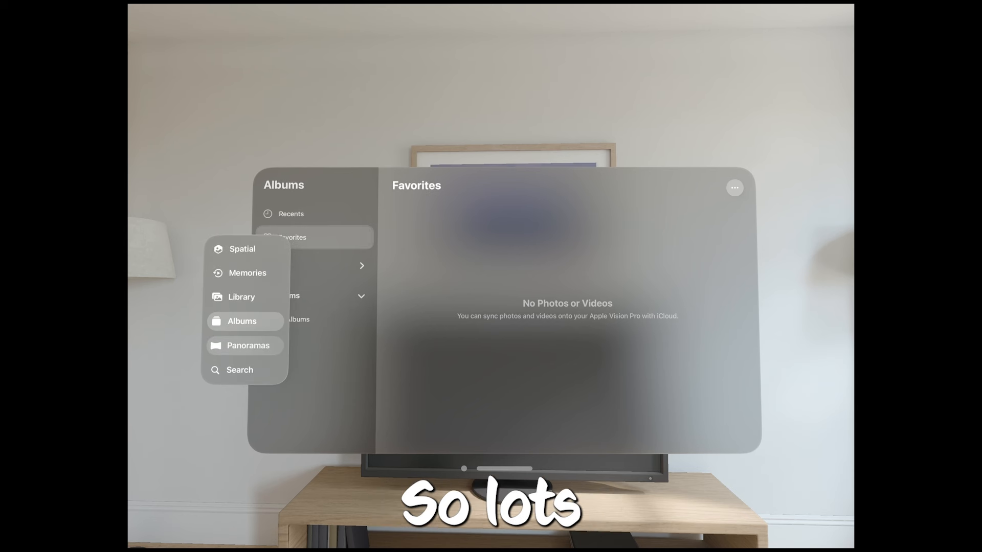
pyautogui.click(248, 345)
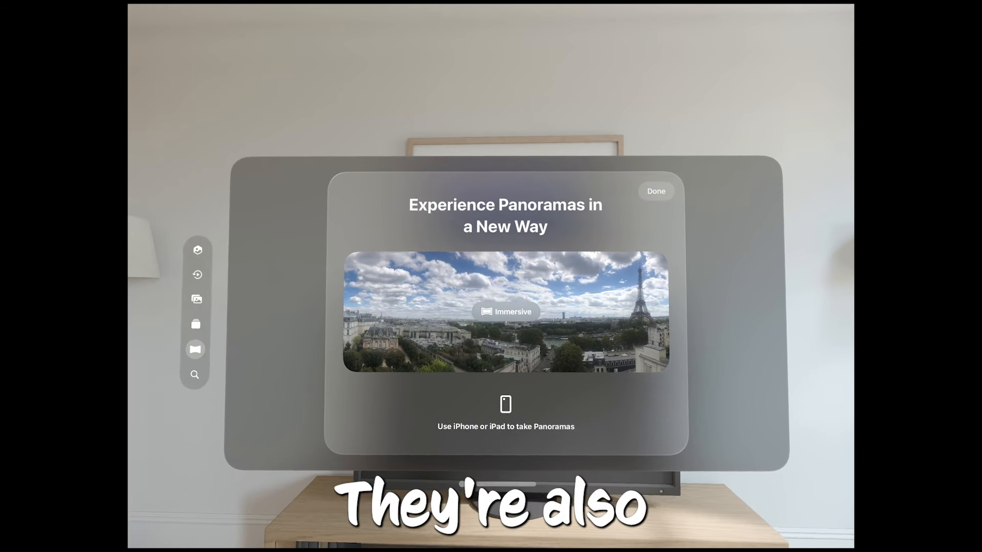
# Show the Paris skyline panorama in Immersive mode so it surrounds the room
pyautogui.click(505, 312)
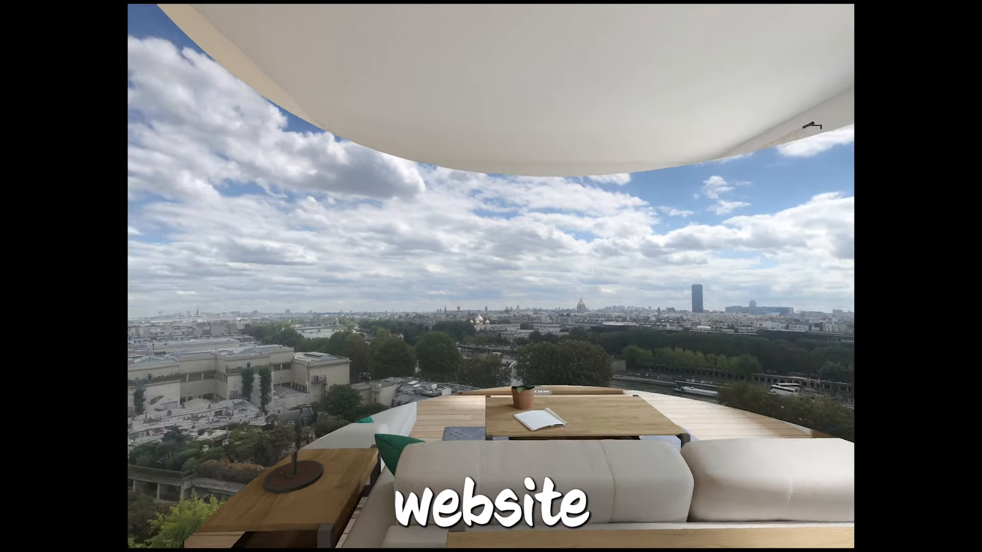